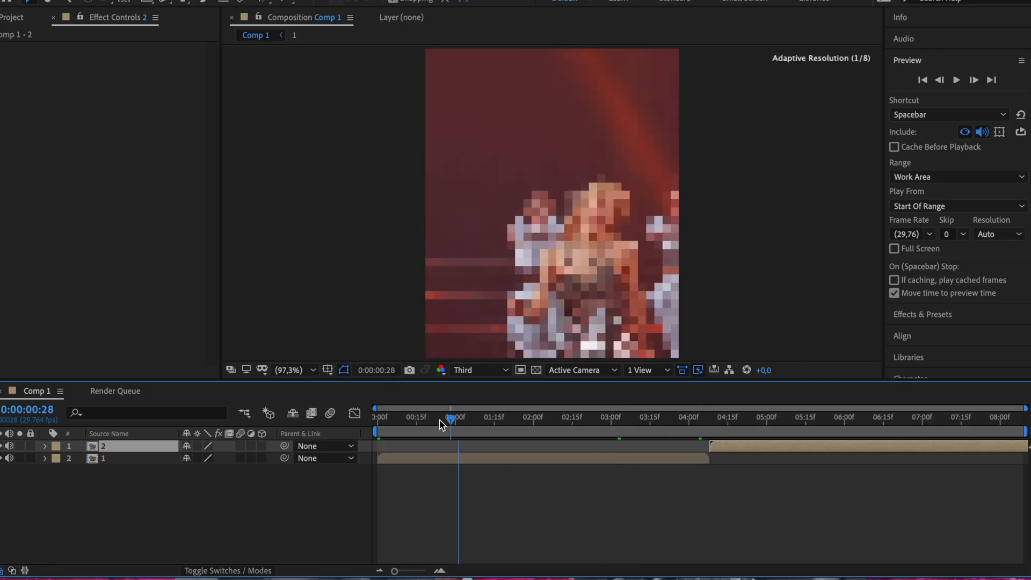
Select the first dance clip layer in Comp 1 before applying S_JpegDamage
left_click(378, 416)
type("jp")
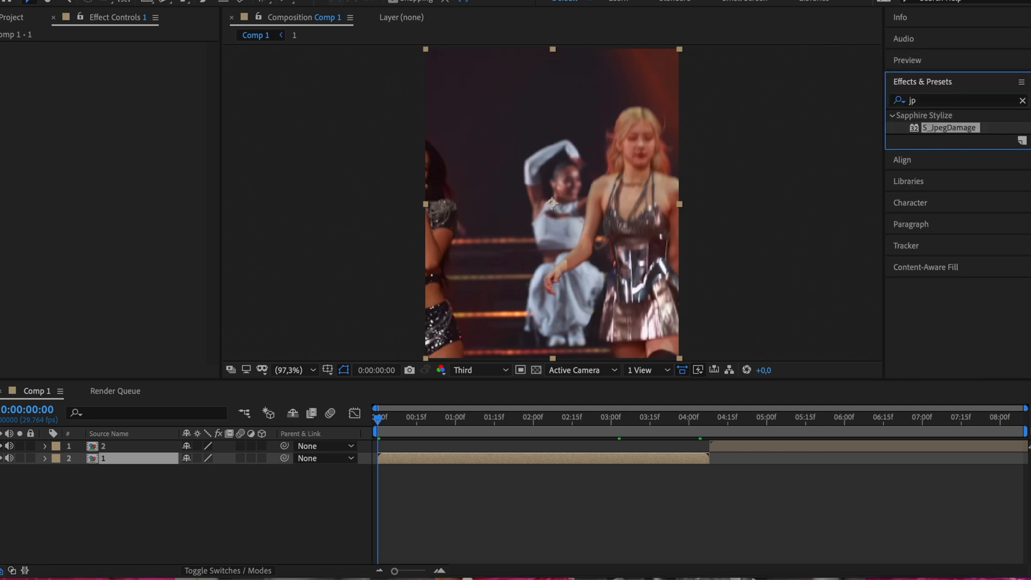
Apply S_JpegDamage at Full preview resolution, scrub Quality to 0.1, and raise Res Factor
left_click(474, 369)
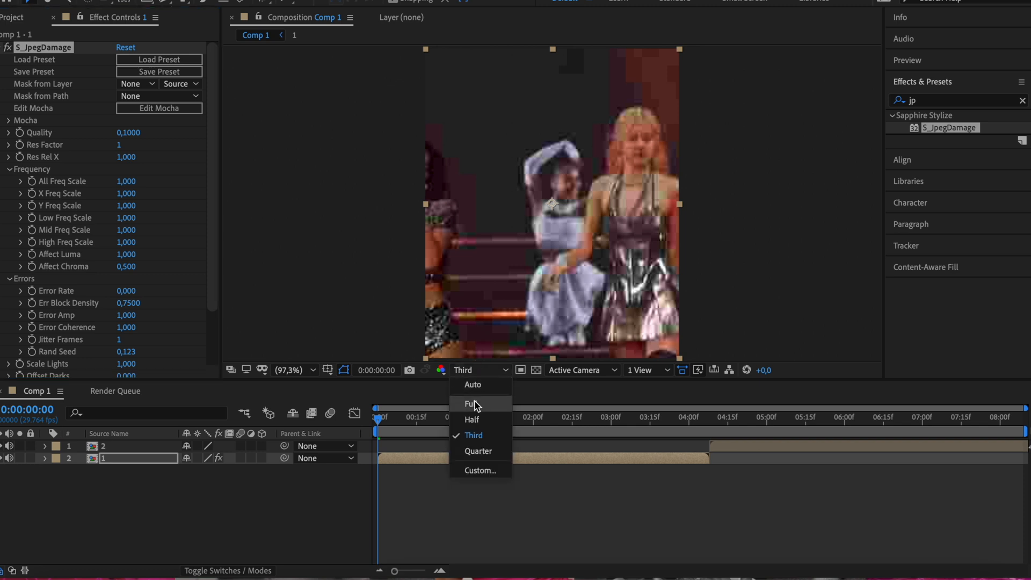
left_click(475, 403)
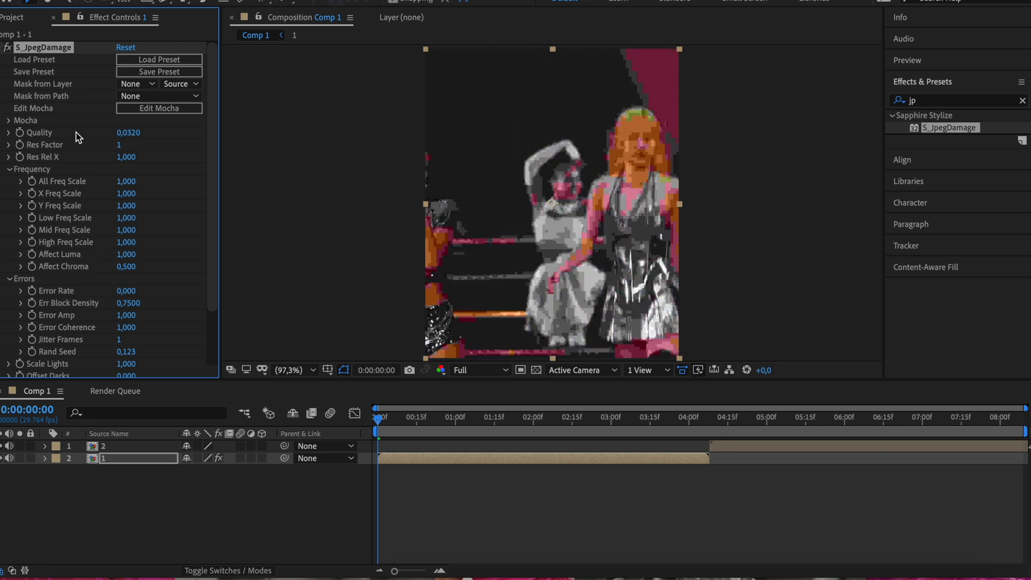
left_click_drag(128, 132, 148, 132)
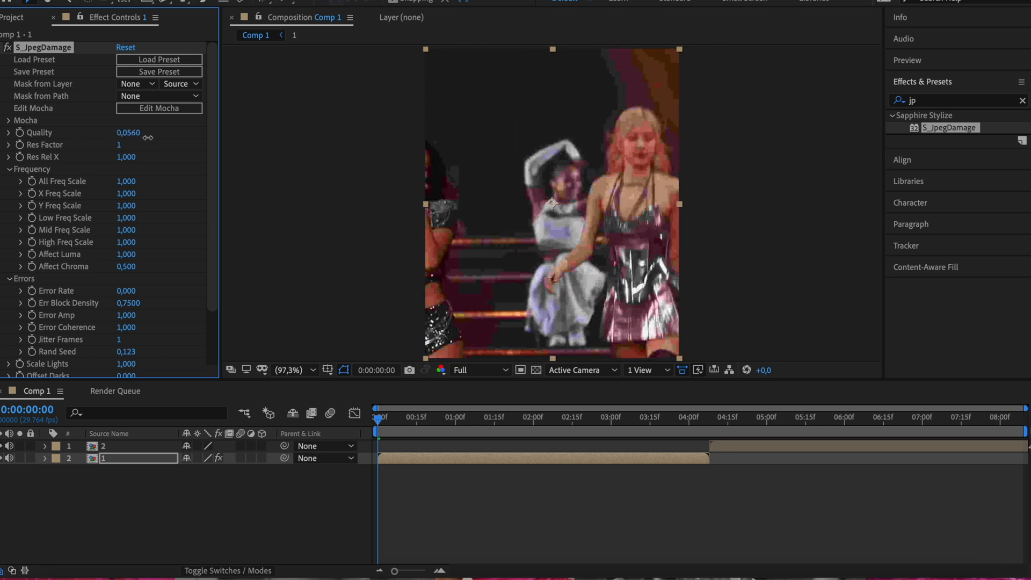
left_click_drag(128, 132, 151, 132)
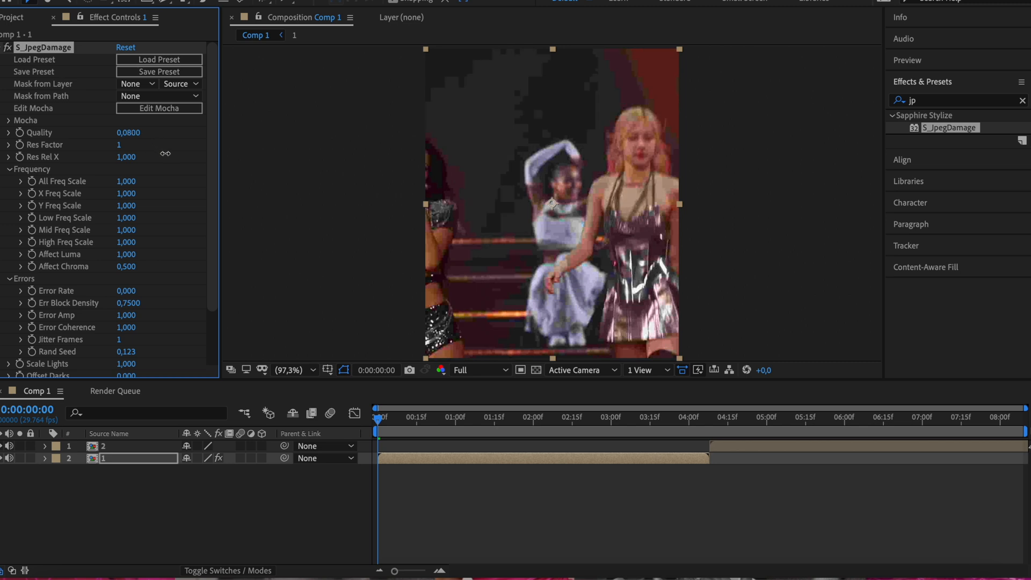
left_click_drag(128, 132, 141, 132)
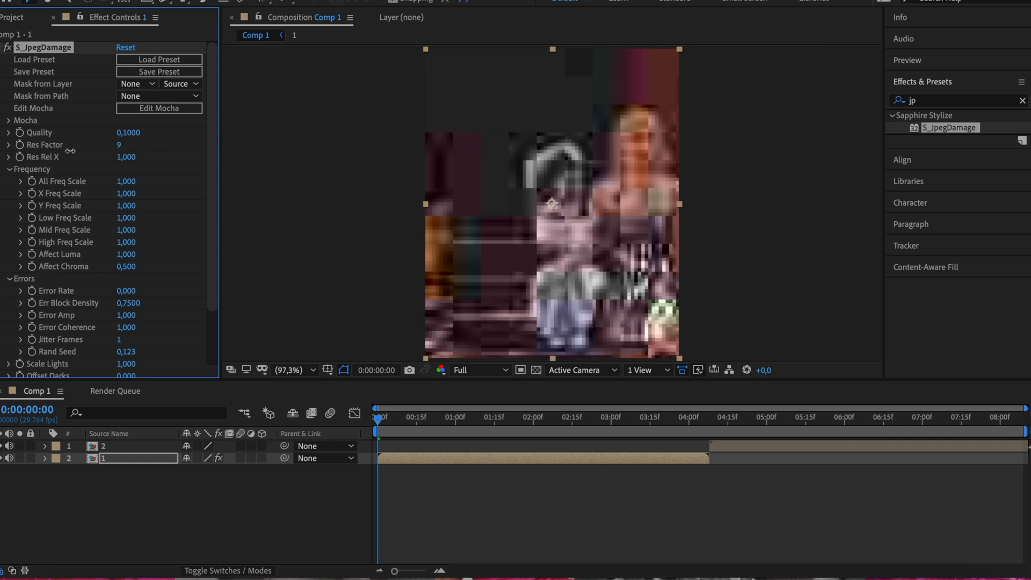
left_click(492, 417)
type("ost")
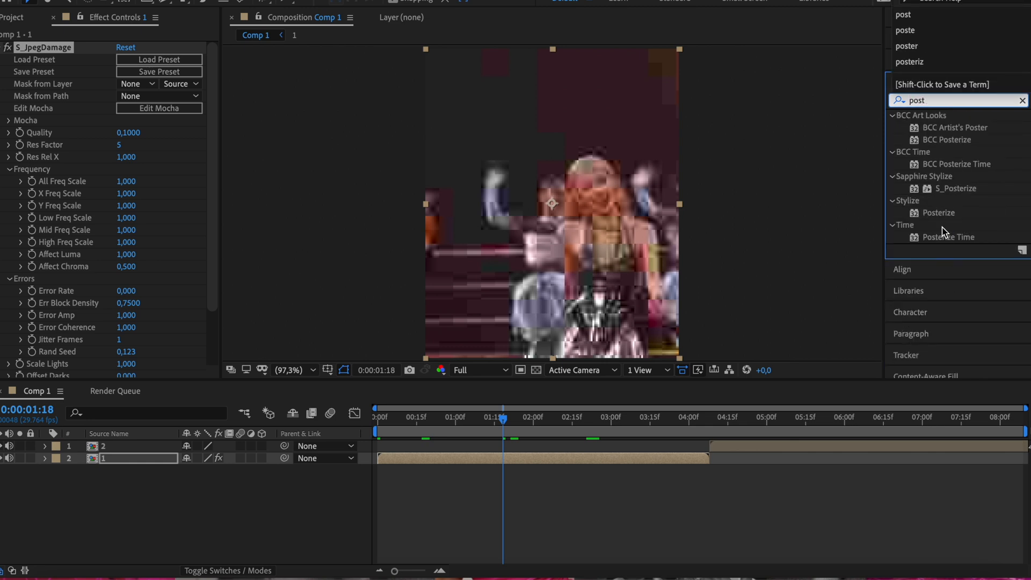
Add Posterize Time with Frame Rate 8 to the first clip, then preview playback
double_click(949, 236)
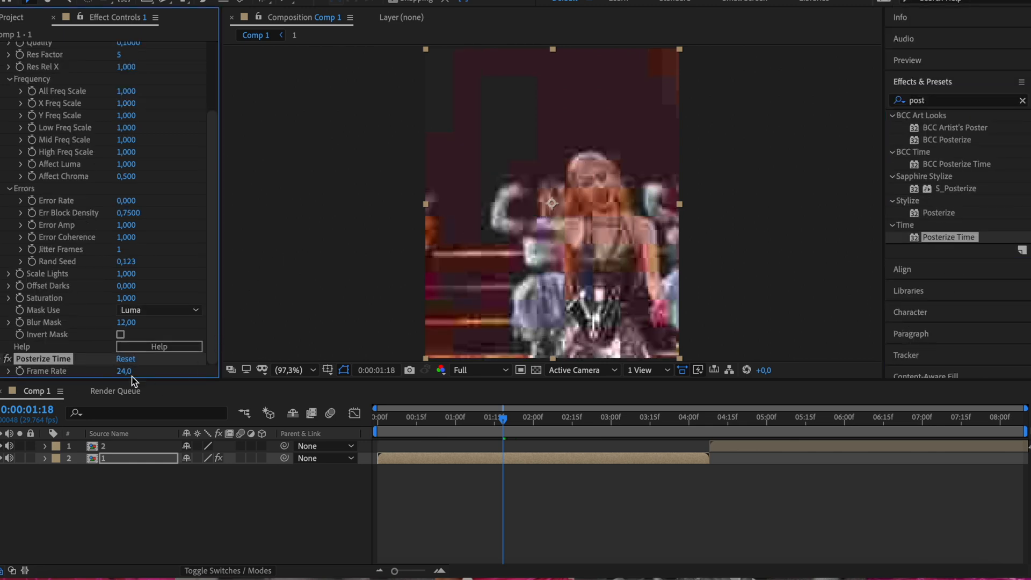
type("8,0")
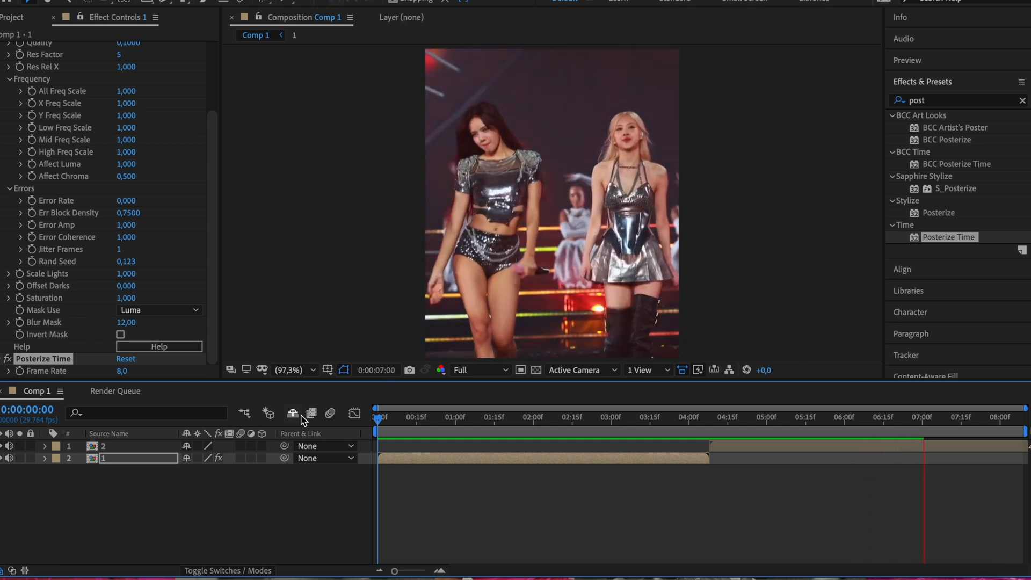
left_click(927, 416)
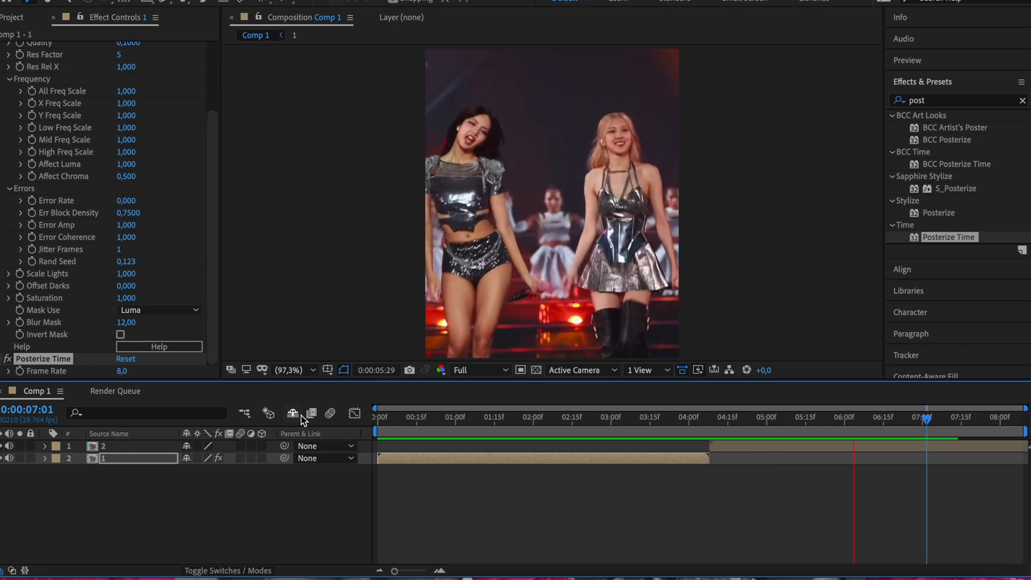
left_click(408, 417)
type("glitch")
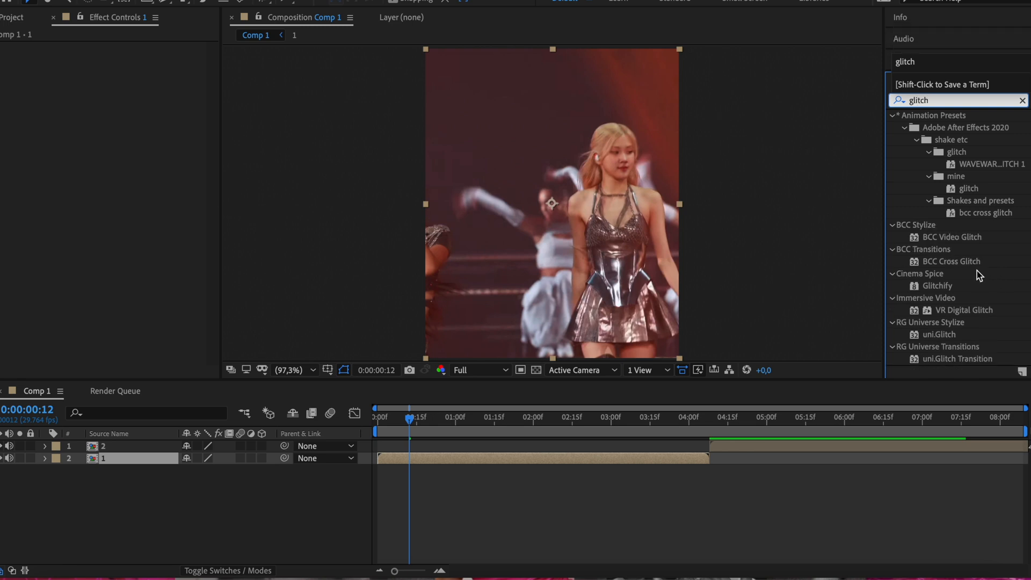
double_click(937, 285)
type("post")
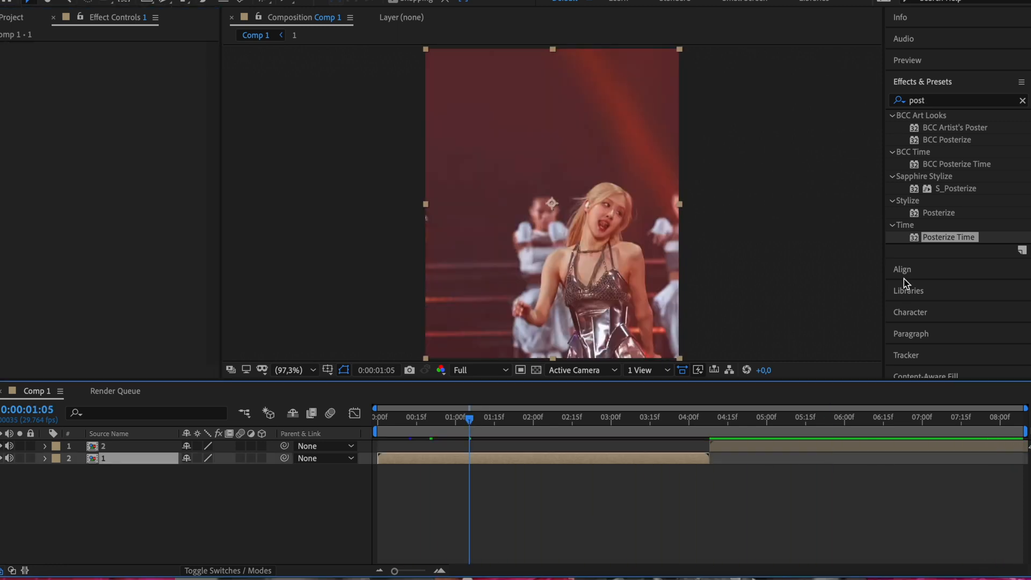
double_click(949, 237)
type("glitch")
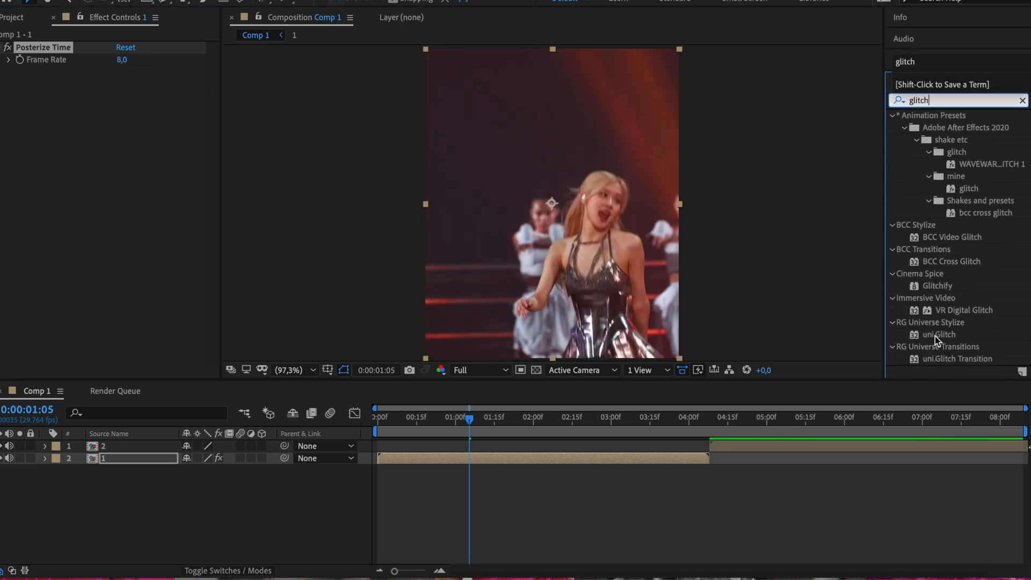
Apply uni.Glitch using the Color Loss dashboard preset on the first clip, then close the dashboard
double_click(942, 334)
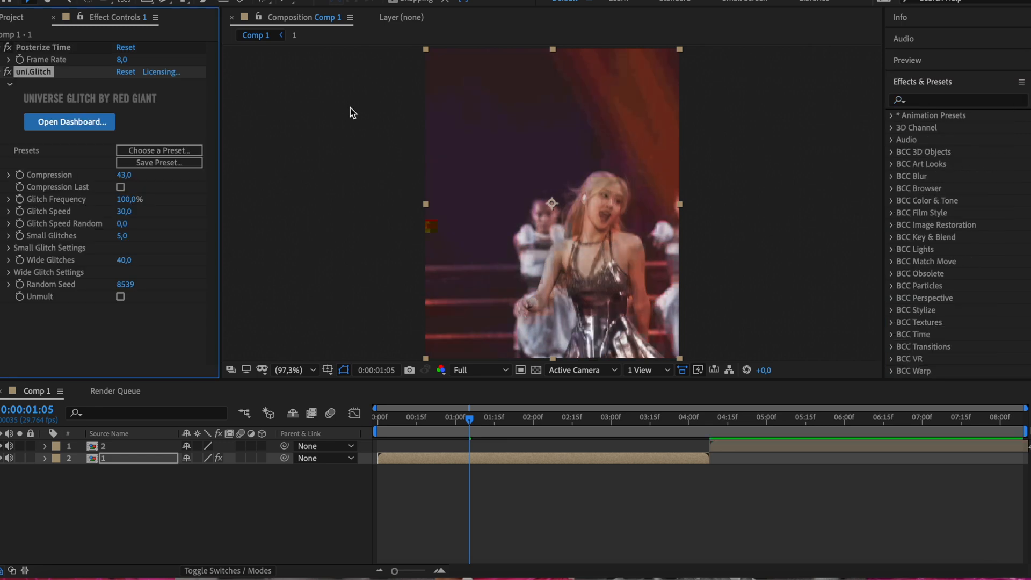
left_click(70, 122)
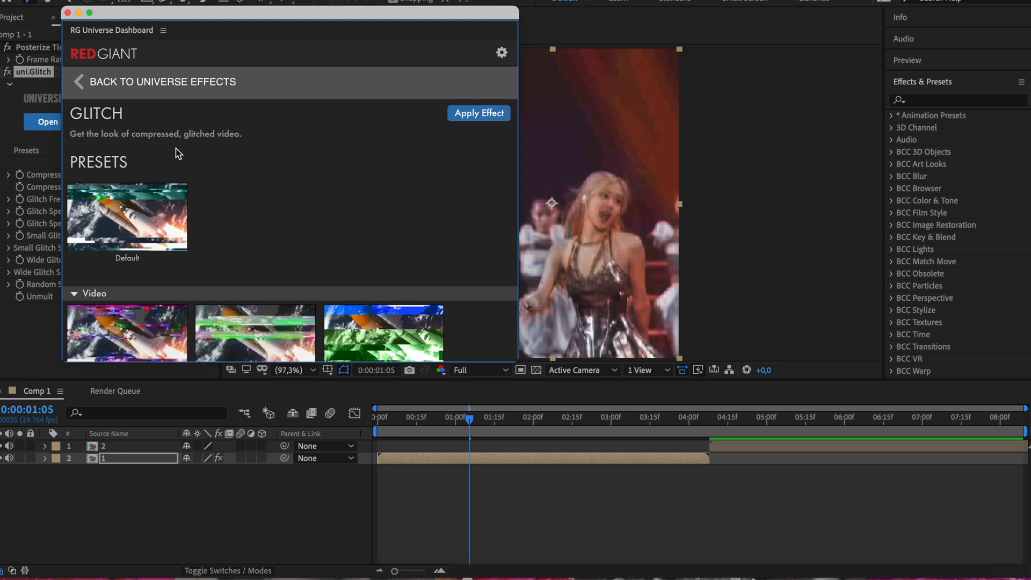
scroll("down", 3)
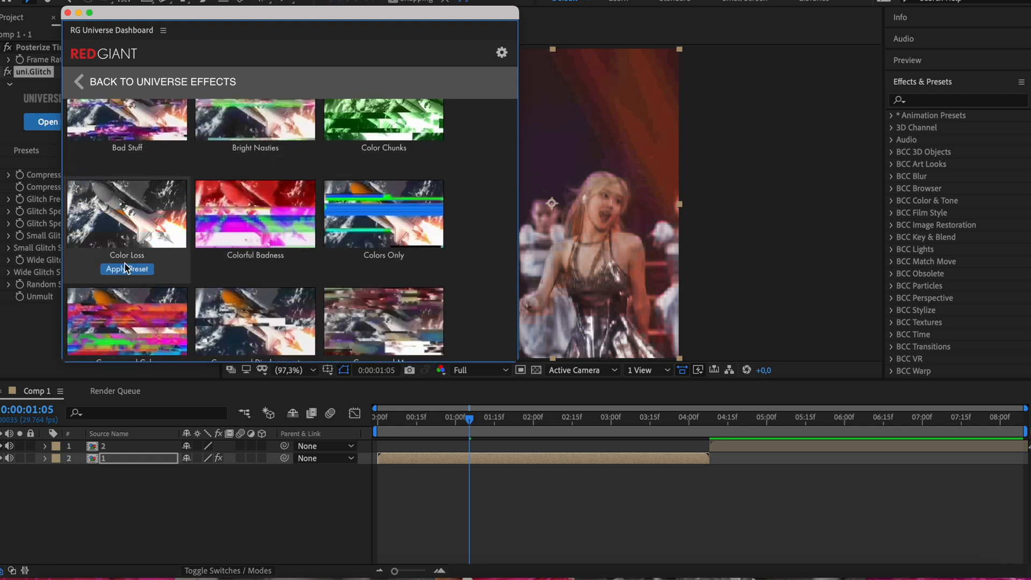
left_click(126, 268)
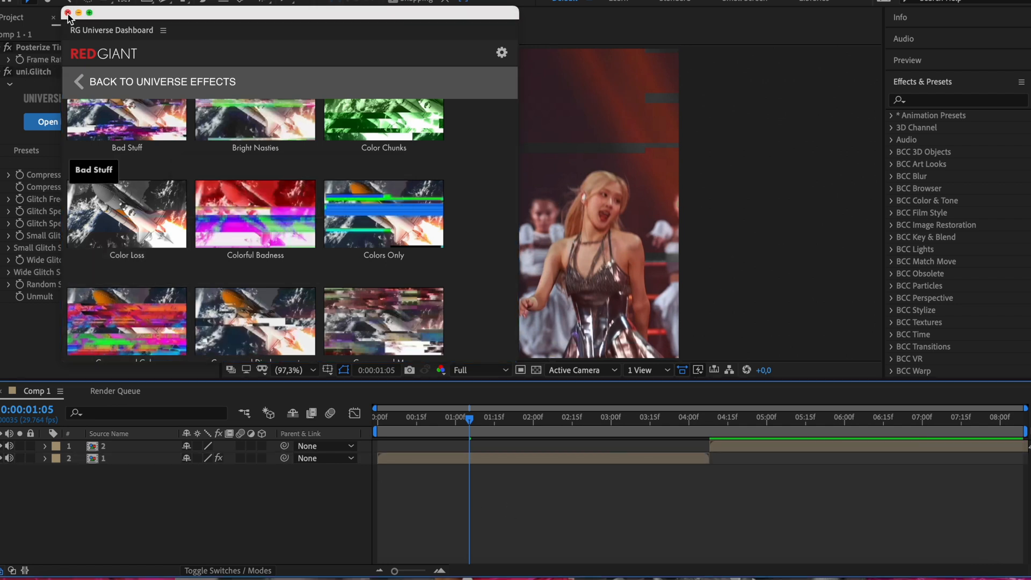
left_click(67, 13)
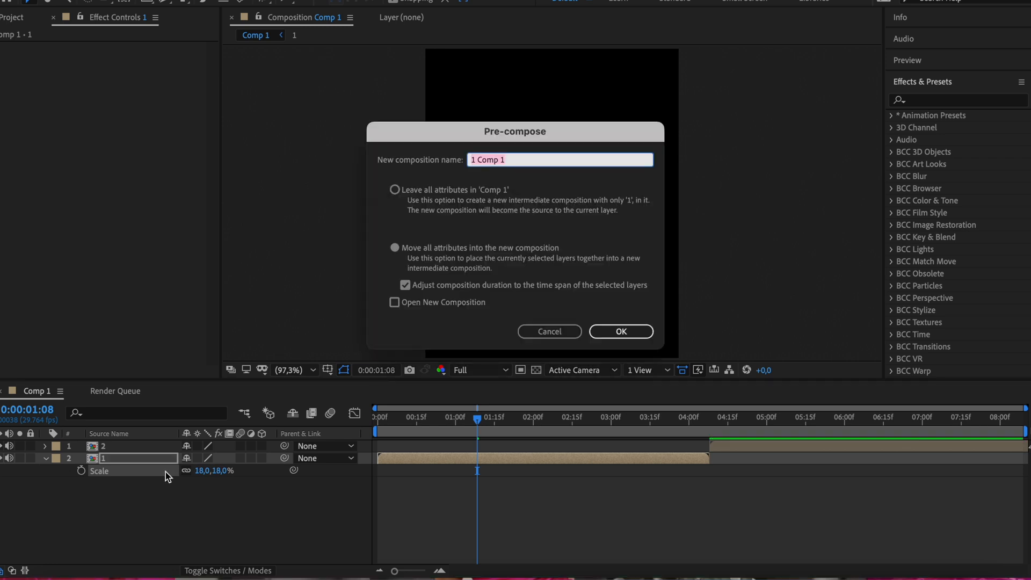
Confirm pre-composing the first clip as '1 Comp 1' and start an Effects & Presets search with 'p'
left_click(619, 331)
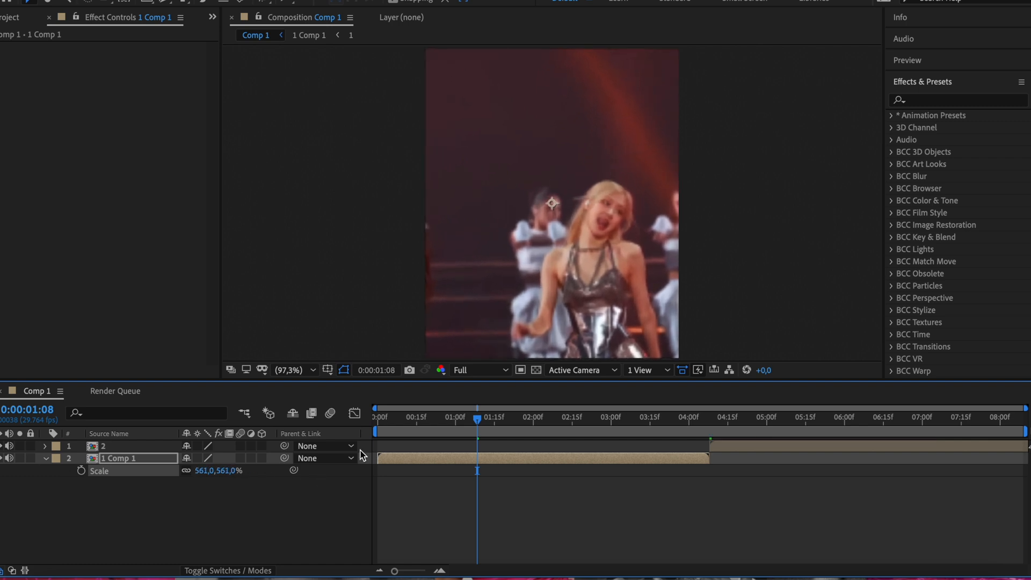
type("p")
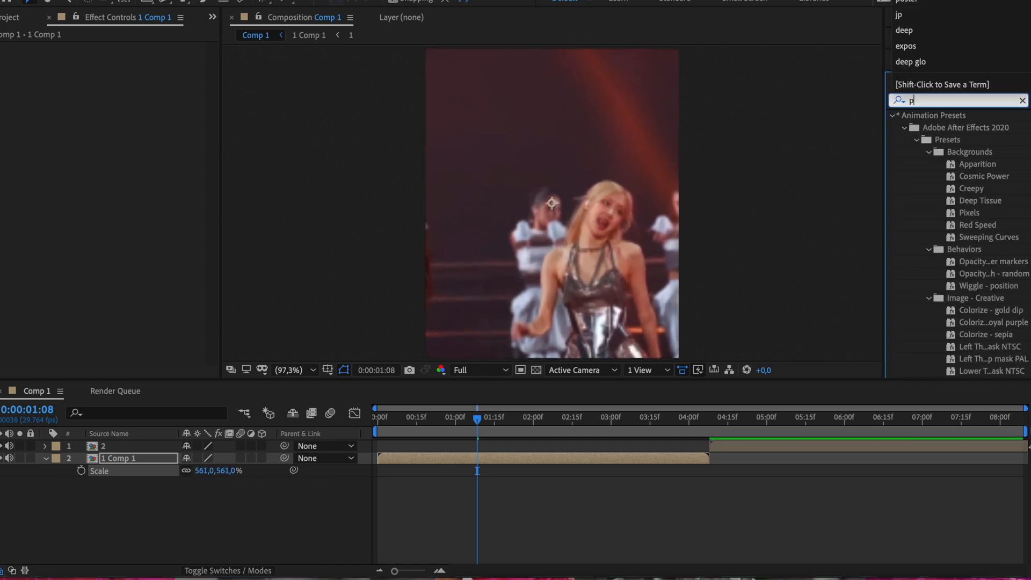